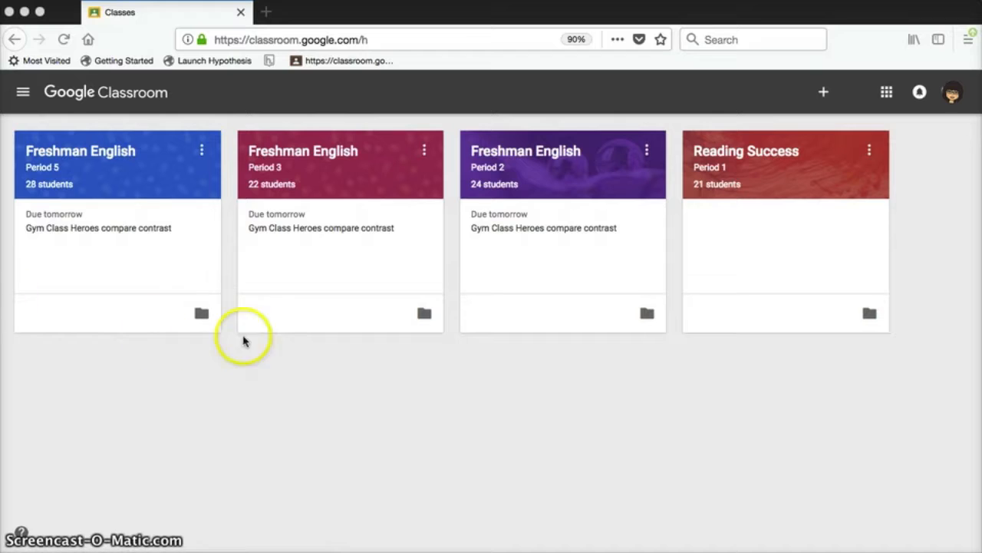
{"action": "mouse_move", "coordinate": [856, 169]}
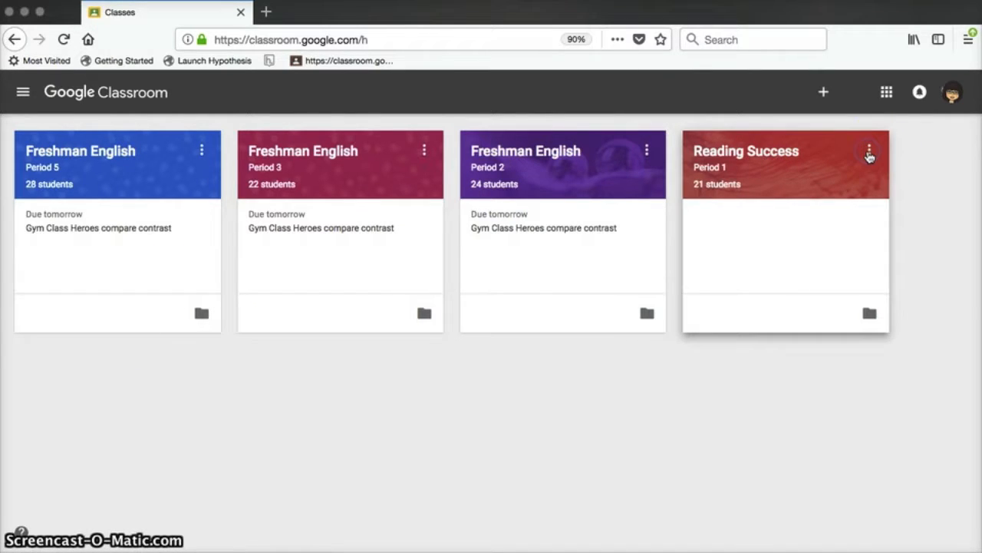
Step: Look through the Reading Success Period 1 class folder in Drive, then enter that class in Classroom
{"action": "left_click", "coordinate": [869, 149]}
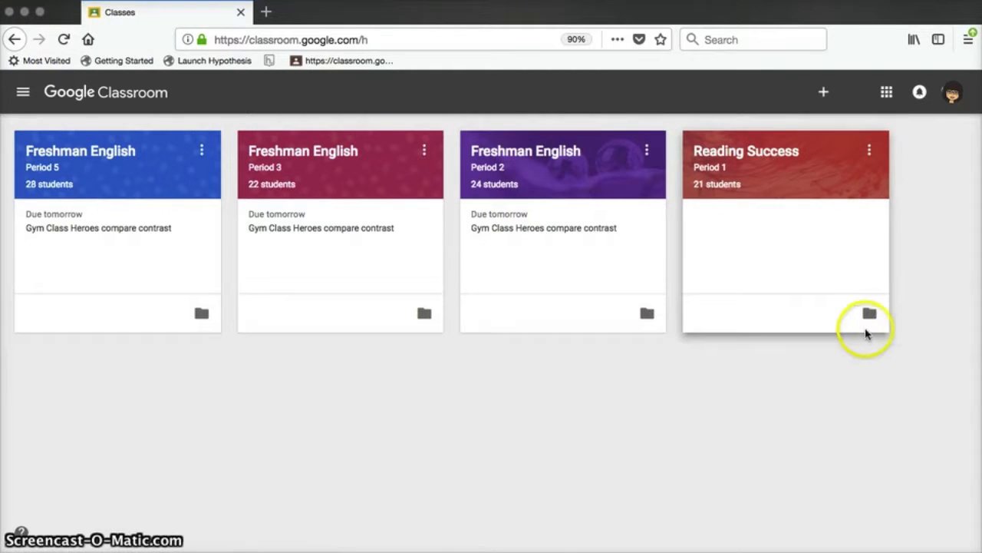
{"action": "mouse_move", "coordinate": [869, 315]}
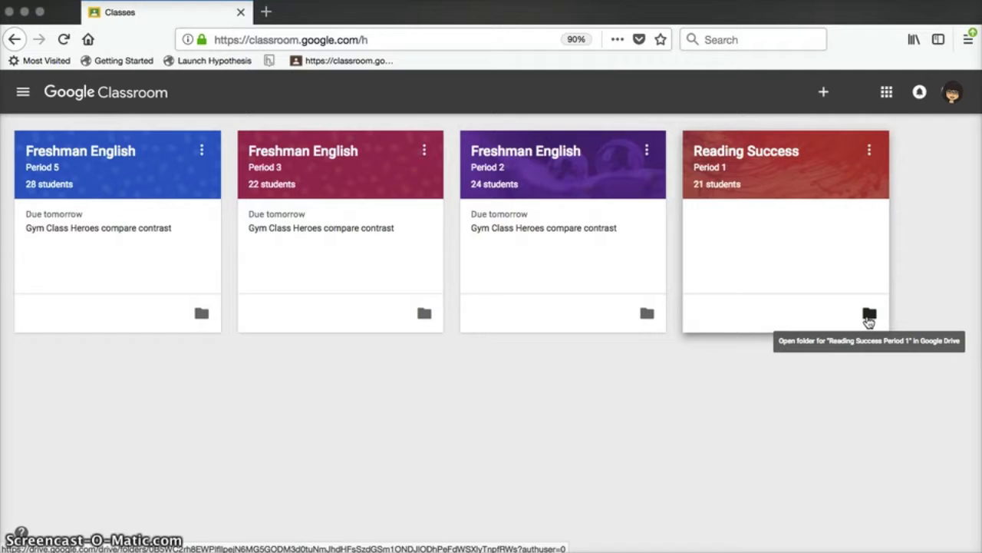
{"action": "left_click", "coordinate": [869, 314]}
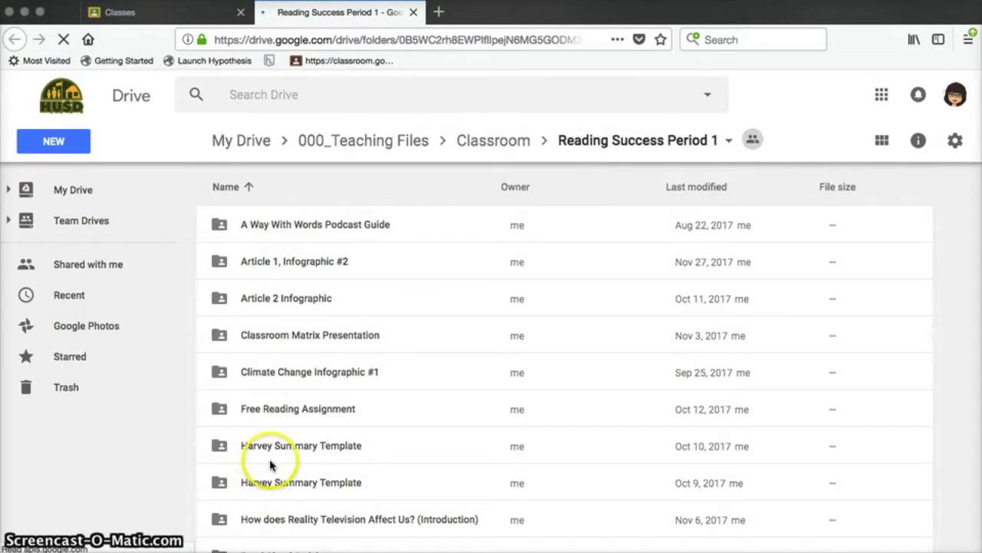
{"action": "scroll", "scroll_direction": "down", "scroll_amount": 3}
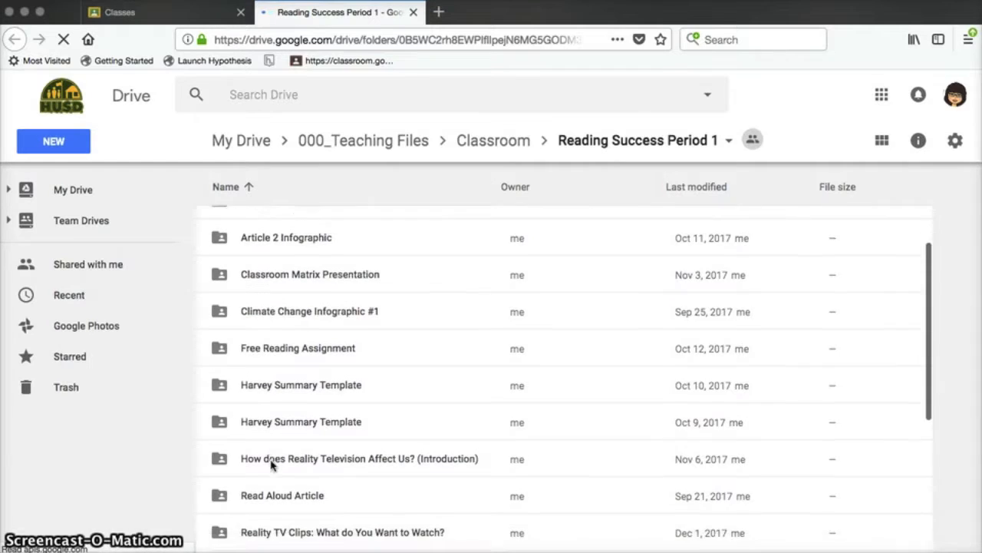
{"action": "scroll", "scroll_direction": "down", "scroll_amount": 3}
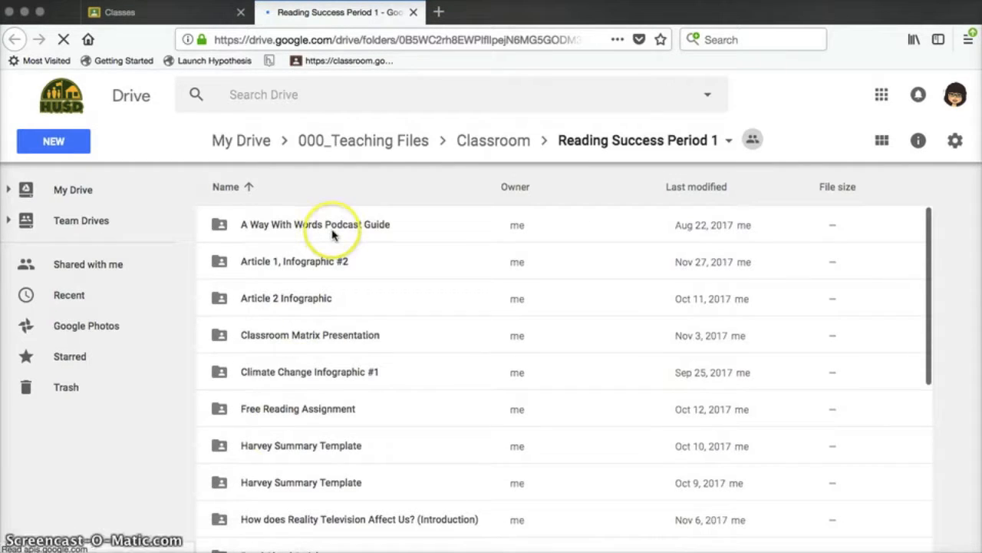
{"action": "mouse_move", "coordinate": [323, 253]}
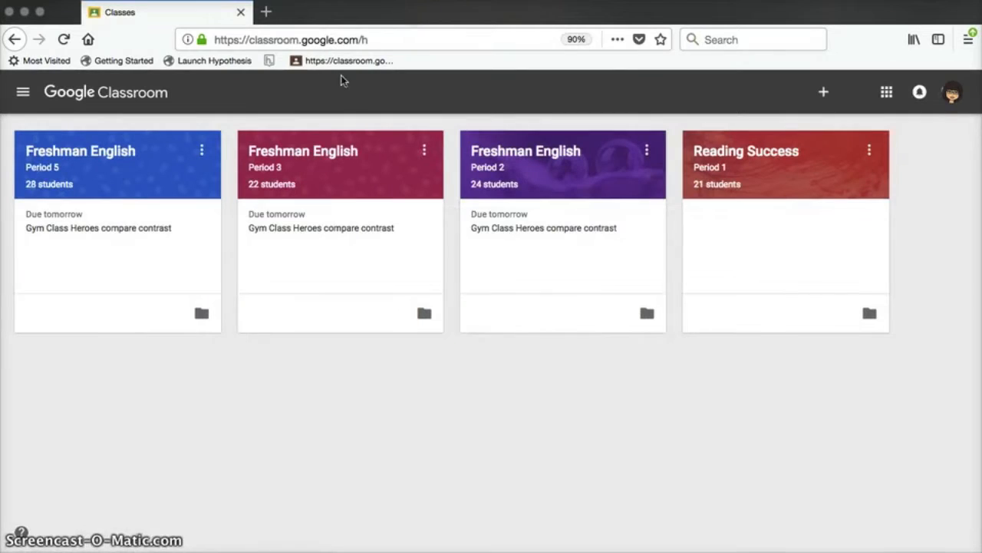
{"action": "left_click", "coordinate": [745, 150]}
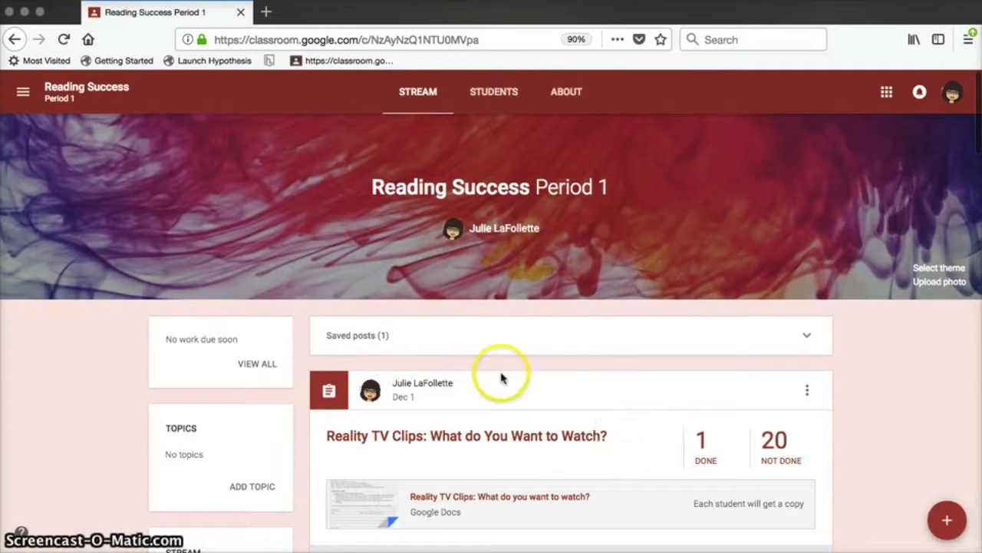
{"action": "mouse_move", "coordinate": [442, 228]}
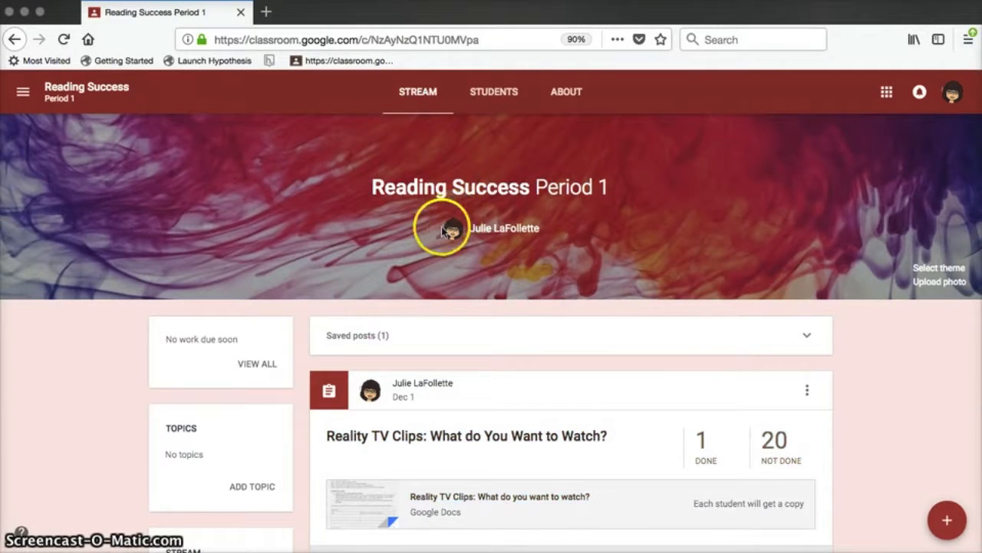
{"action": "mouse_move", "coordinate": [934, 270]}
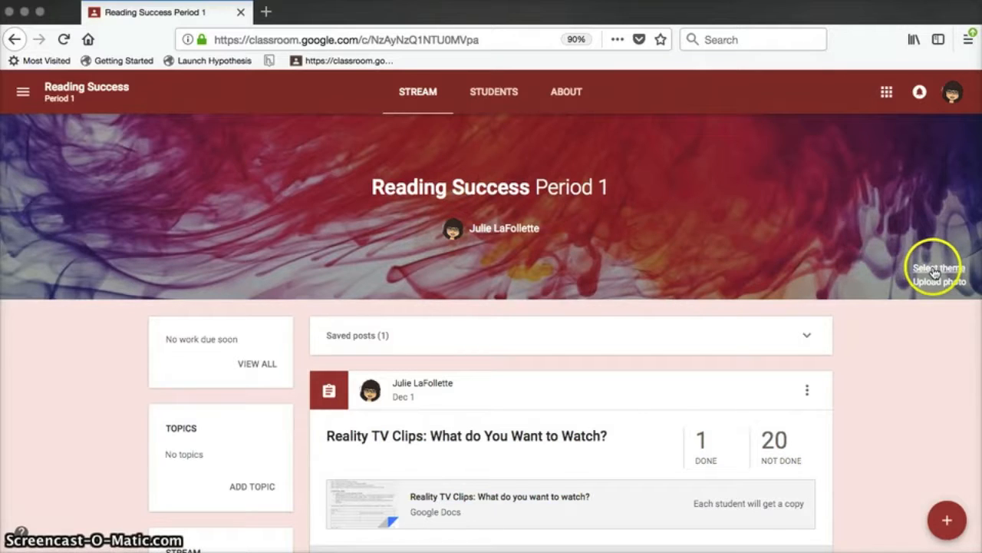
Step: Browse Gallery and Patterns header themes, try the teal pattern, and cancel without changing the theme
{"action": "left_click", "coordinate": [940, 267]}
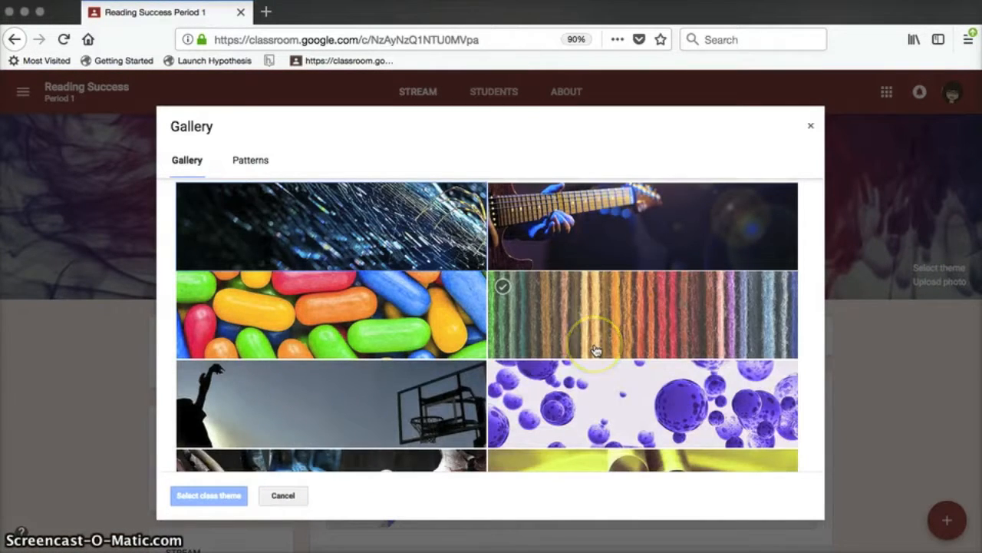
{"action": "scroll", "scroll_direction": "down", "scroll_amount": 3}
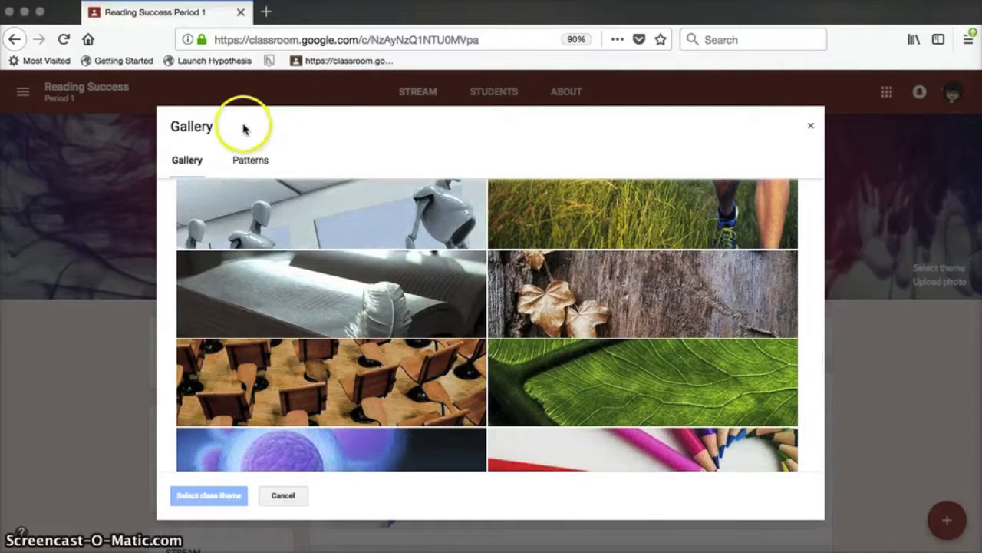
{"action": "left_click", "coordinate": [249, 160]}
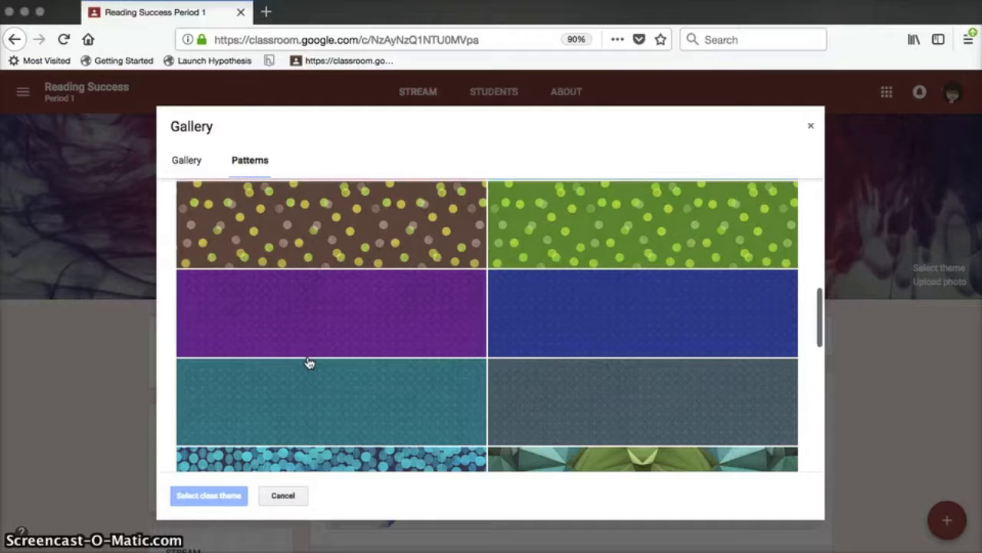
{"action": "left_click", "coordinate": [331, 401]}
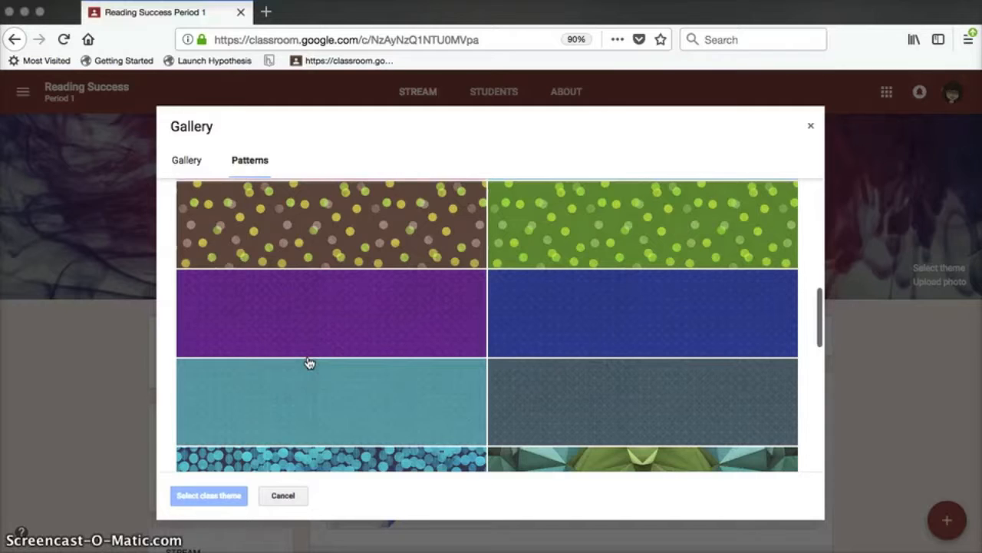
{"action": "left_click", "coordinate": [283, 495]}
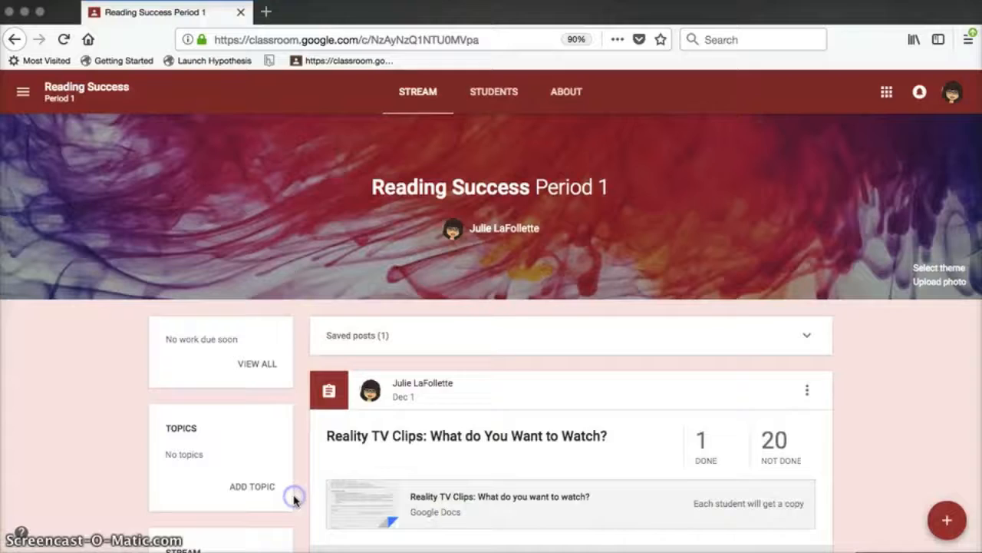
{"action": "mouse_move", "coordinate": [938, 282]}
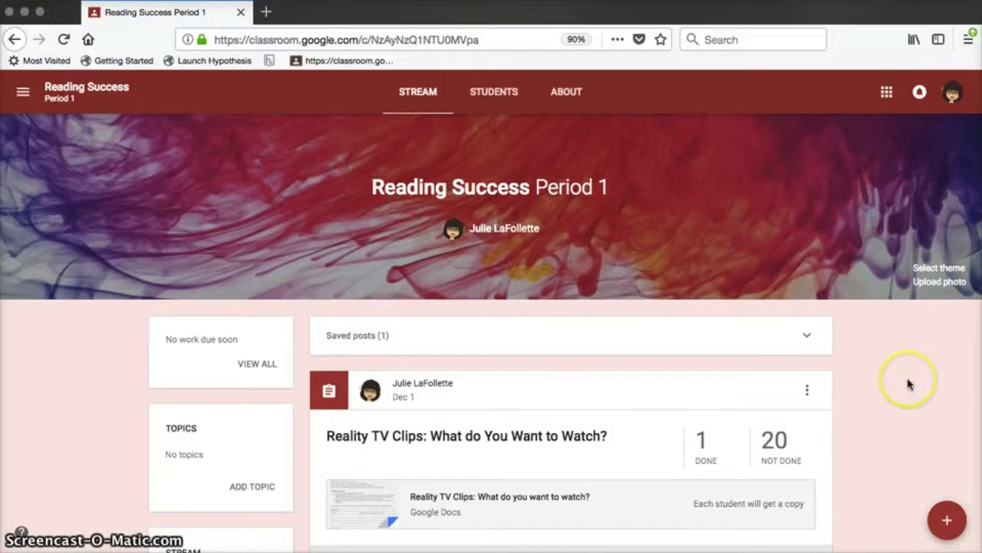
{"action": "scroll", "scroll_direction": "down", "scroll_amount": 3}
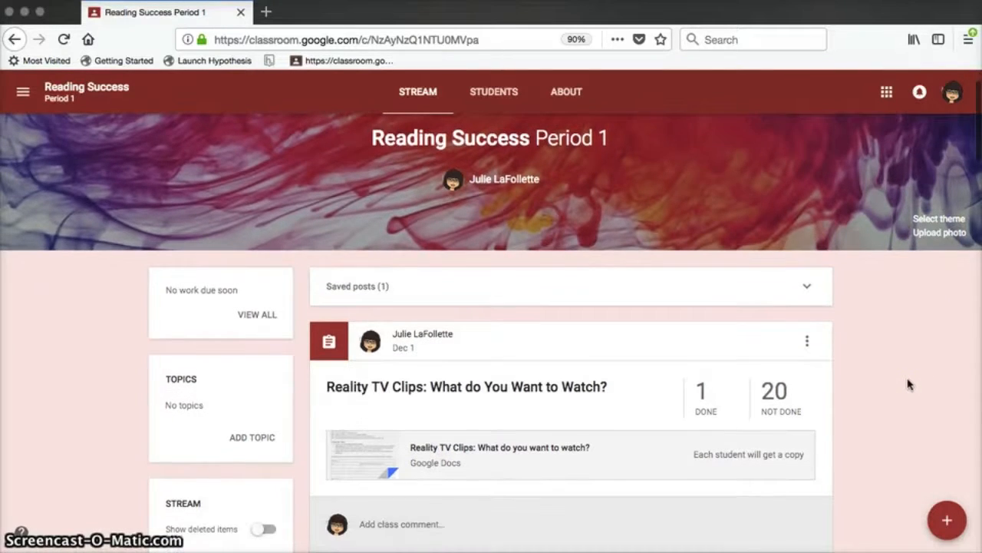
{"action": "scroll", "scroll_direction": "down", "scroll_amount": 3}
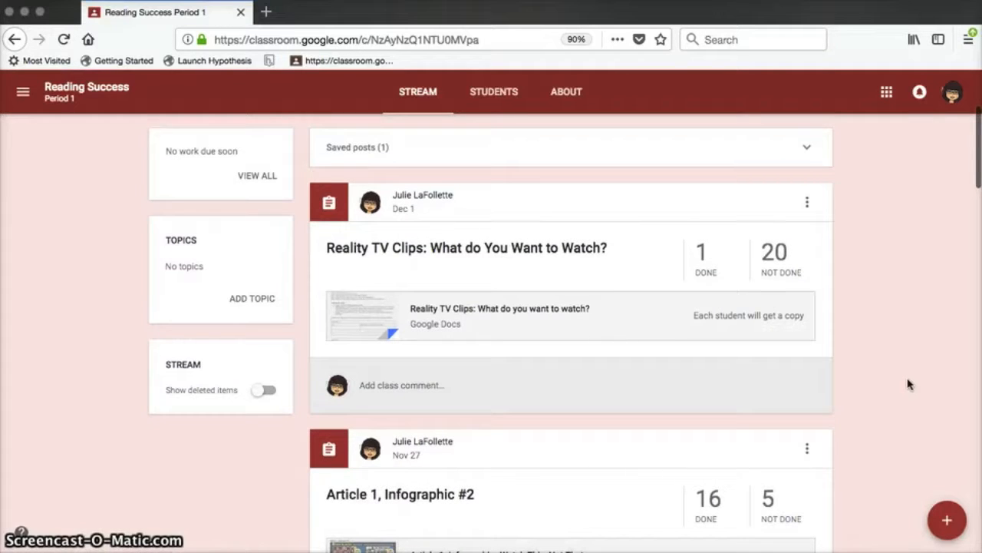
{"action": "scroll", "scroll_direction": "down", "scroll_amount": 3}
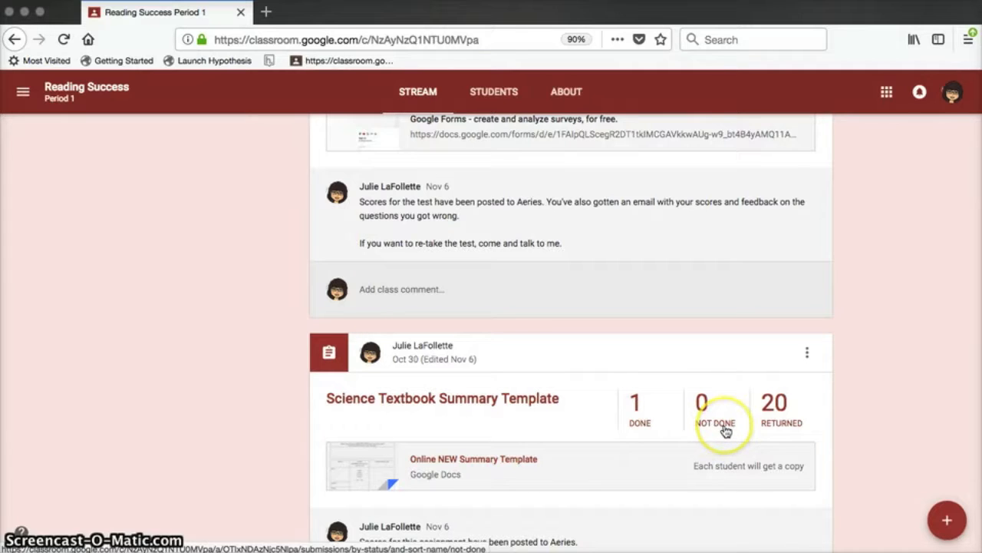
{"action": "left_click", "coordinate": [781, 414]}
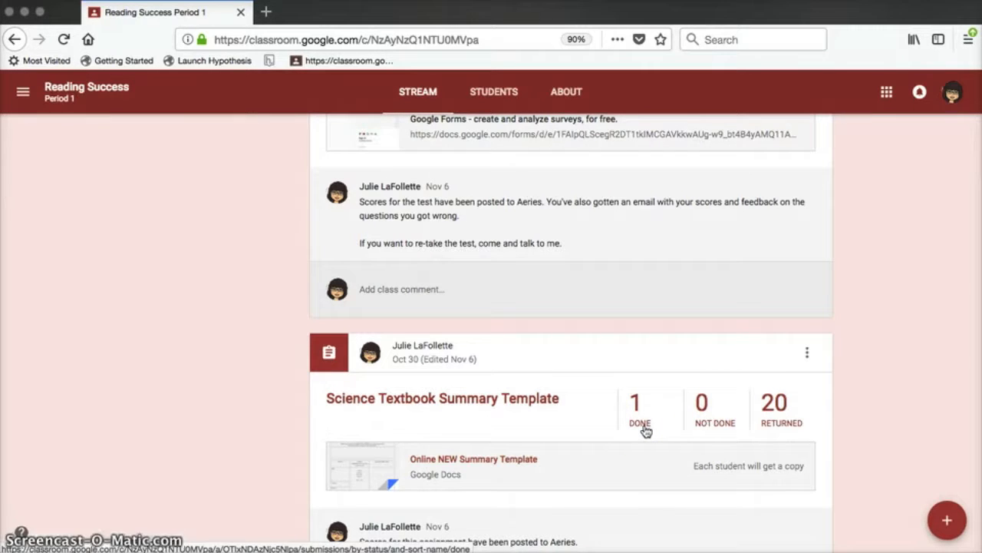
{"action": "left_click", "coordinate": [781, 411]}
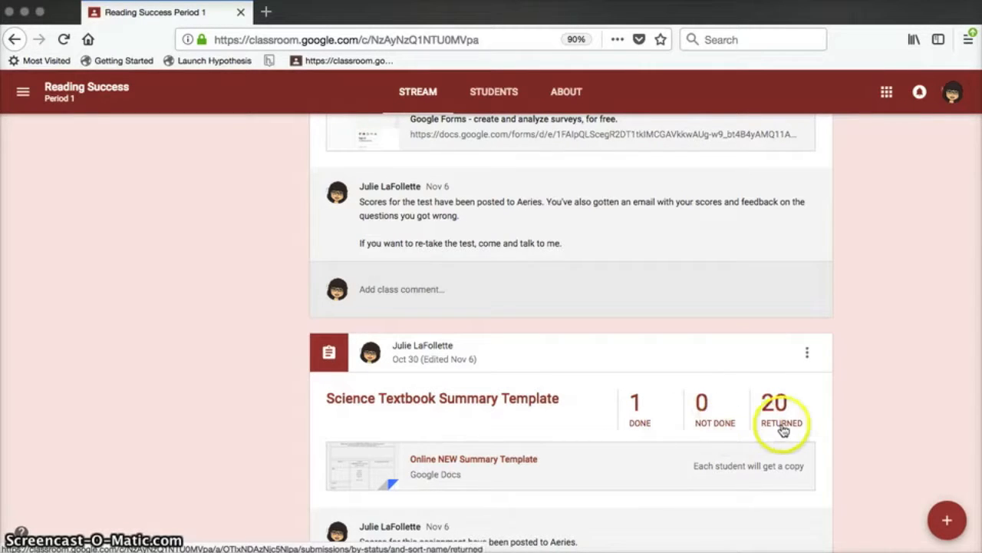
{"action": "mouse_move", "coordinate": [781, 415]}
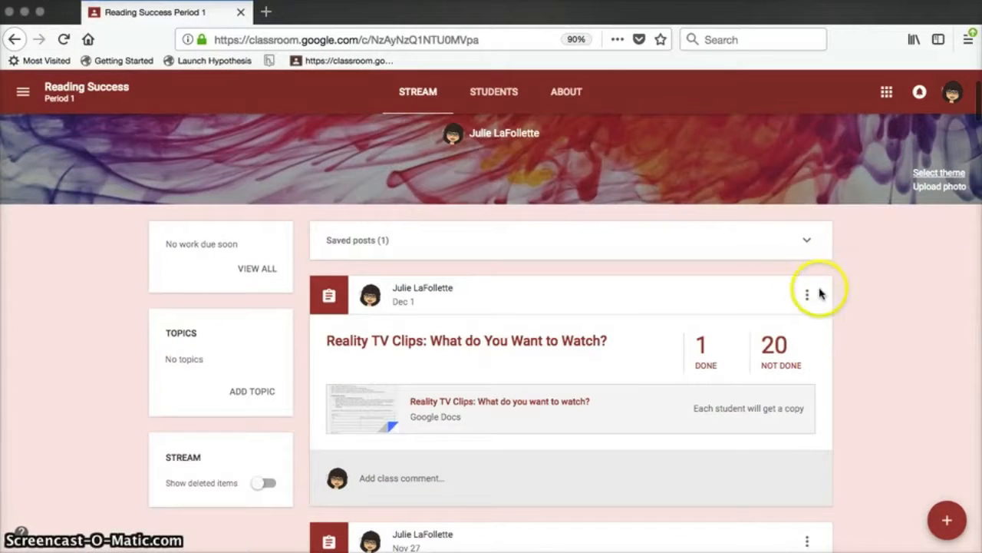
Step: Start a new assignment and choose to create a new topic for it
{"action": "left_click", "coordinate": [948, 520]}
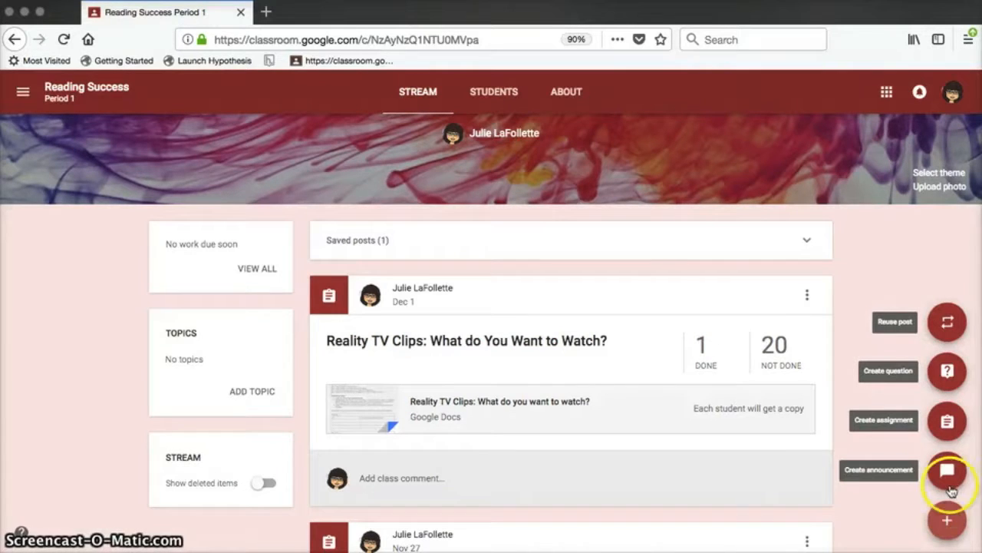
{"action": "left_click", "coordinate": [947, 420]}
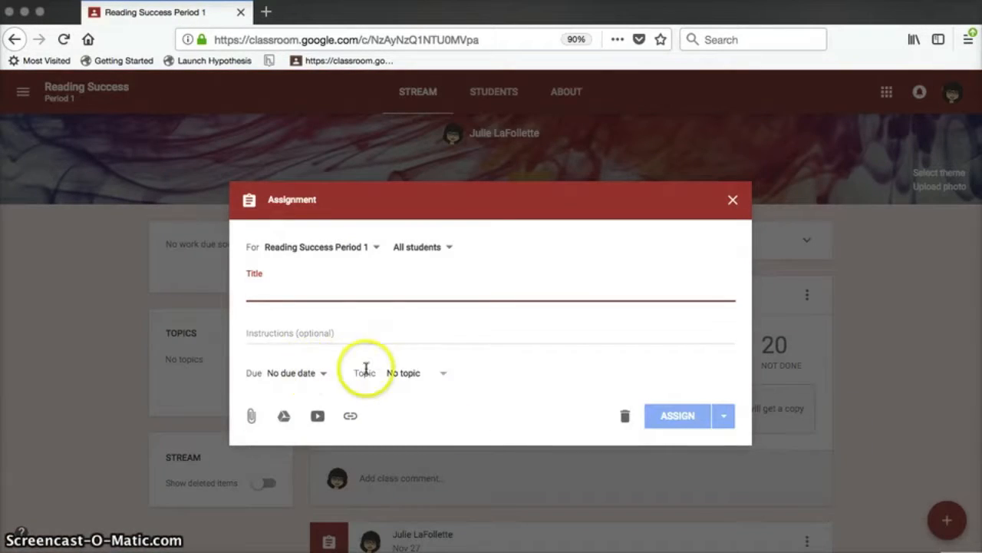
{"action": "left_click", "coordinate": [415, 373]}
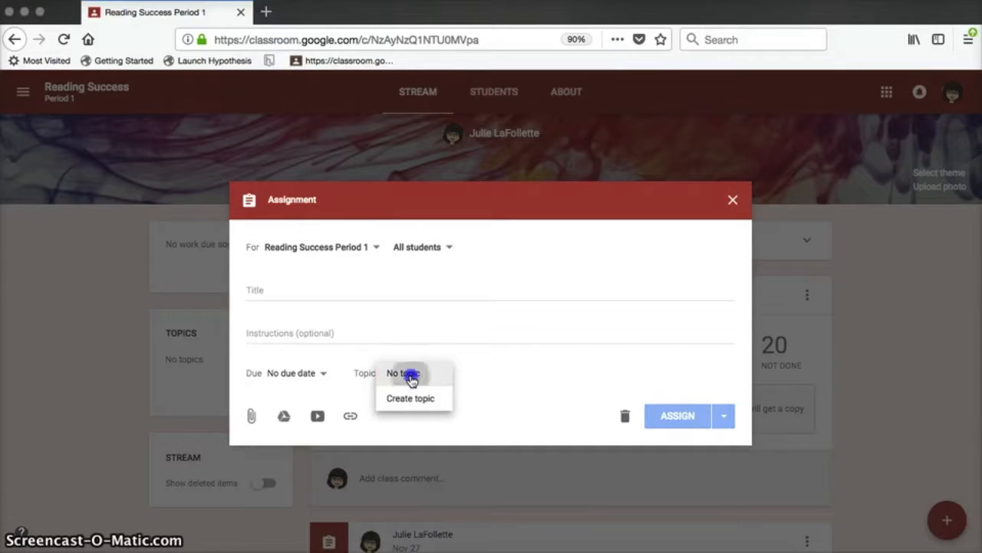
{"action": "left_click", "coordinate": [403, 373]}
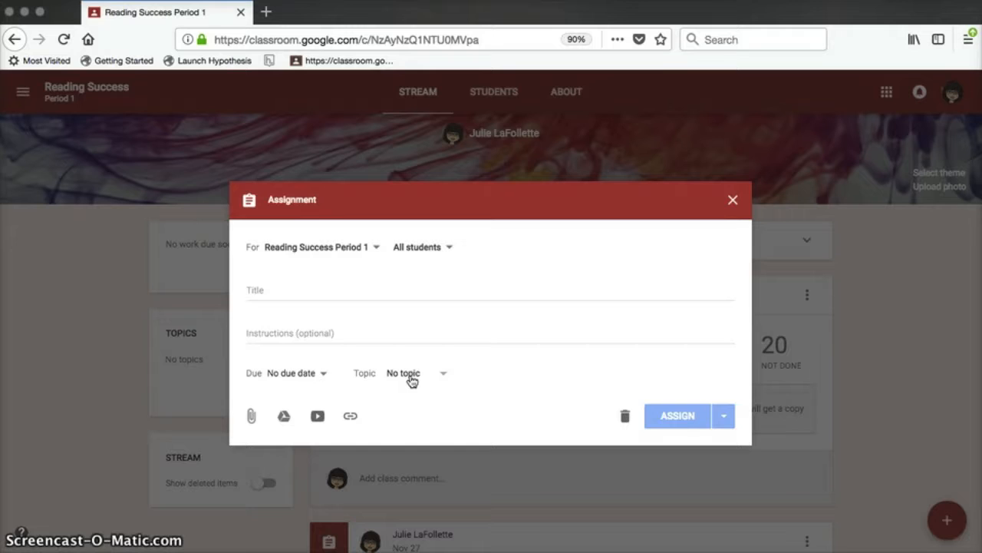
Step: Enter 'Unit 1' as the topic, then discard the assignment without assigning it
{"action": "left_click", "coordinate": [405, 373]}
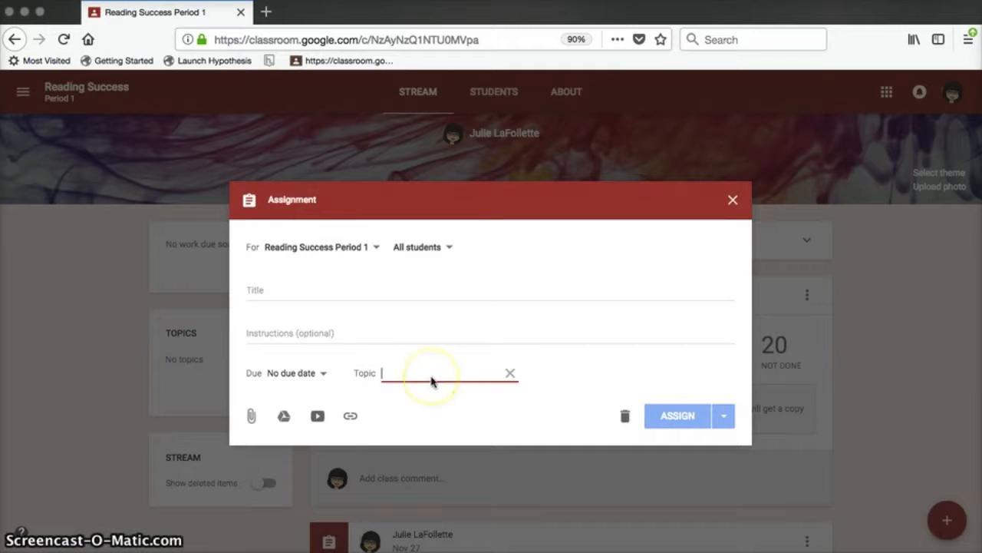
{"action": "type", "text": "Unit 1"}
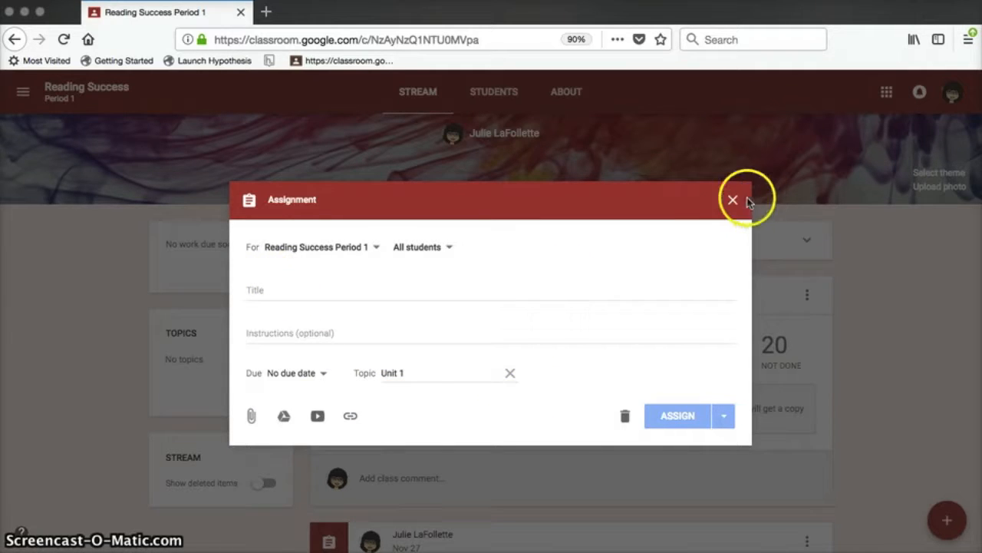
{"action": "left_click", "coordinate": [732, 200]}
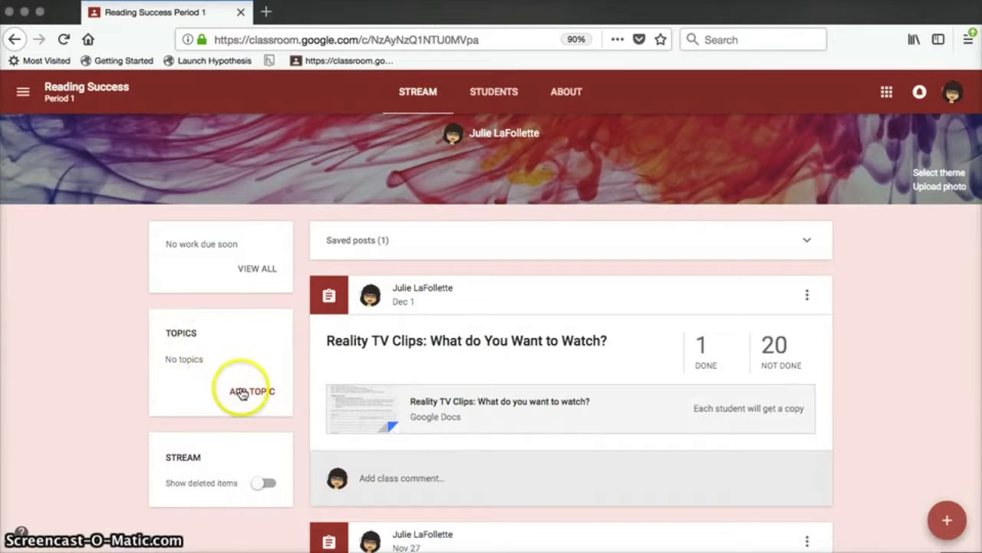
Step: Add a class topic named 'Unit 1', view its posts, then go to the class About page
{"action": "left_click", "coordinate": [251, 390]}
{"action": "type", "text": "Unit 1"}
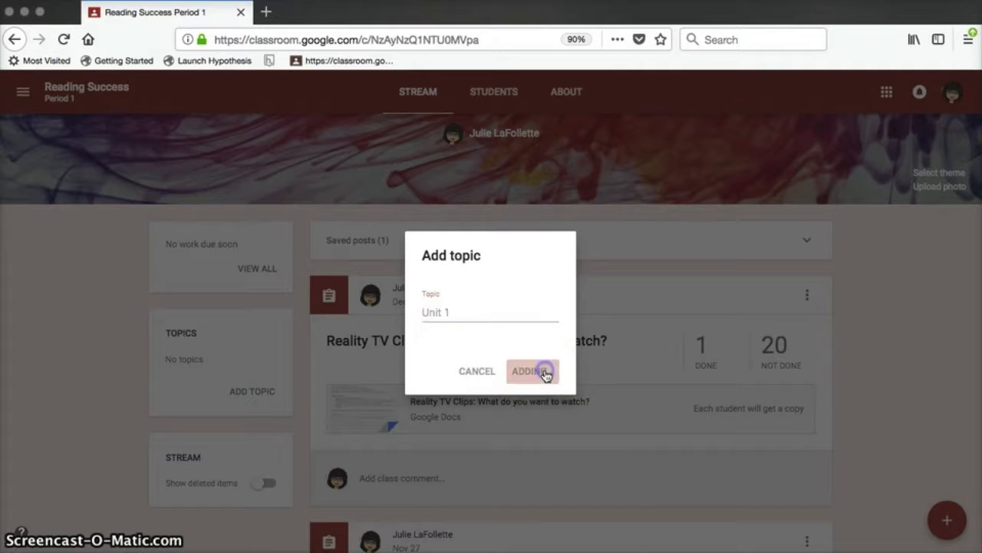
{"action": "left_click", "coordinate": [527, 371]}
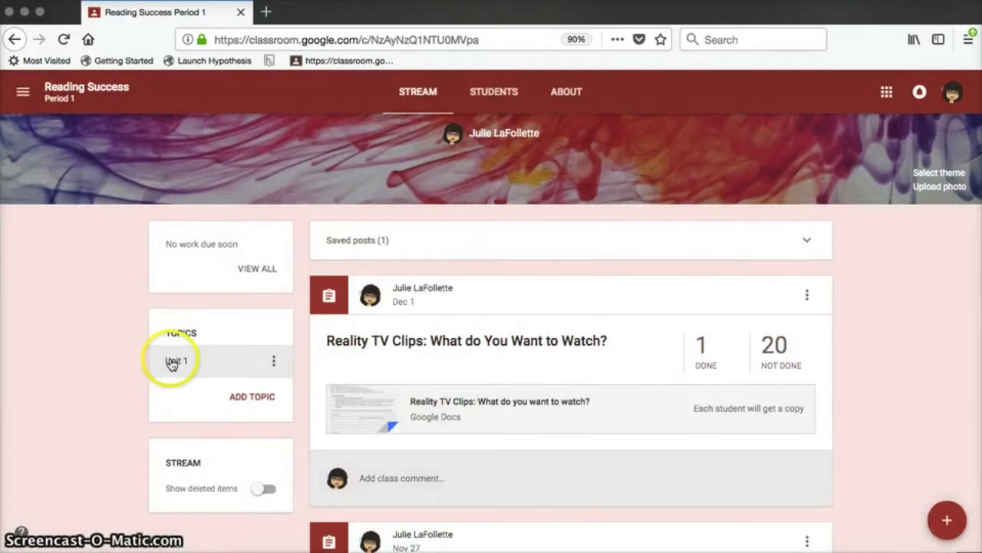
{"action": "left_click", "coordinate": [177, 360]}
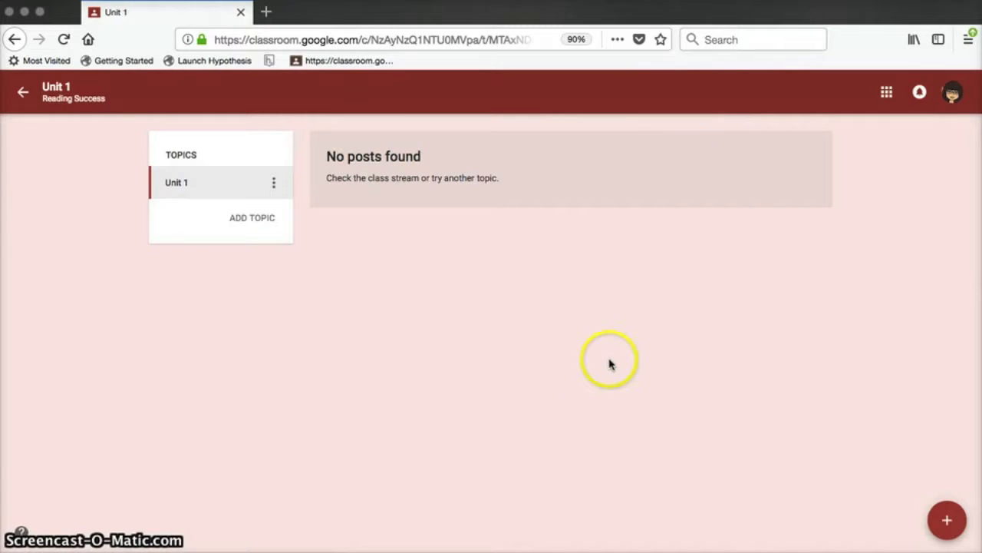
{"action": "left_click", "coordinate": [177, 183]}
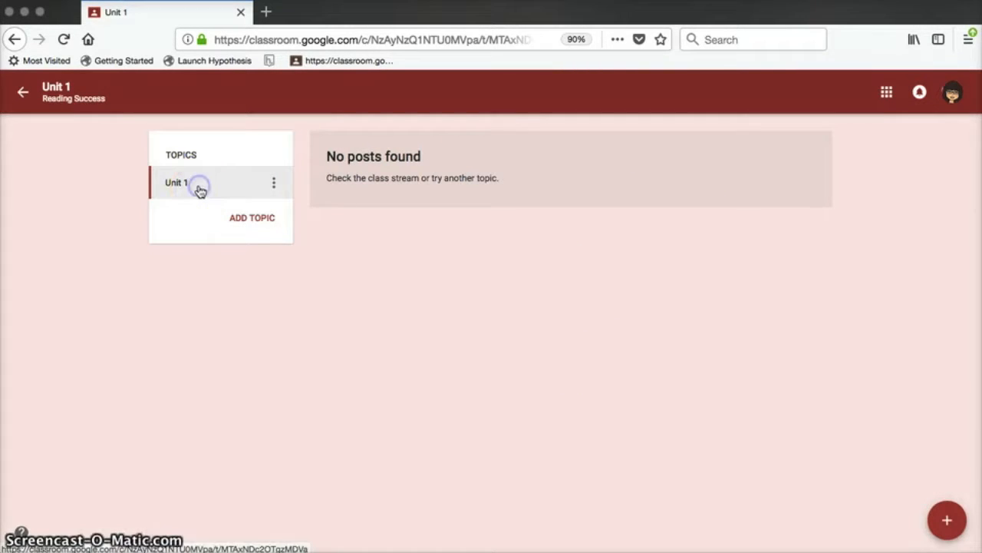
{"action": "left_click", "coordinate": [566, 91]}
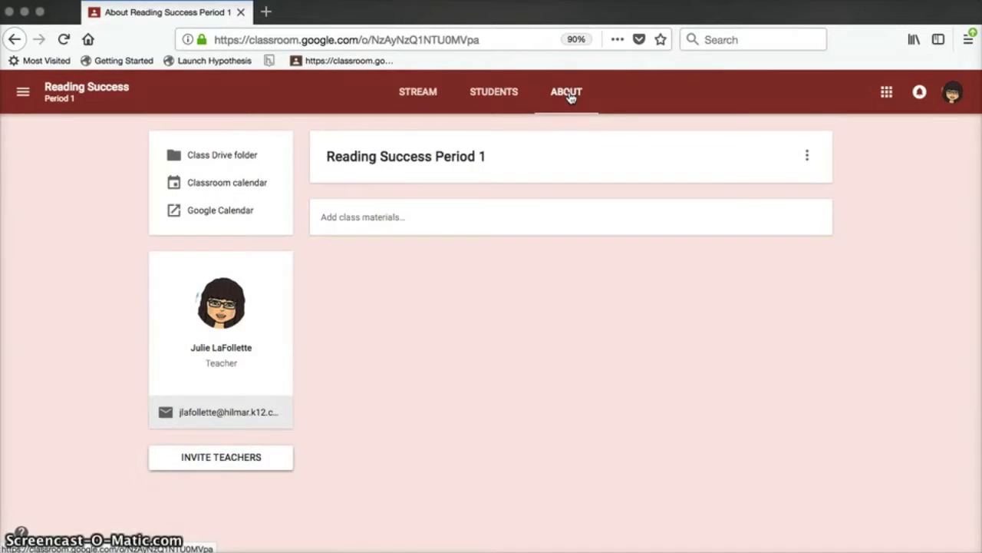
{"action": "mouse_move", "coordinate": [544, 275]}
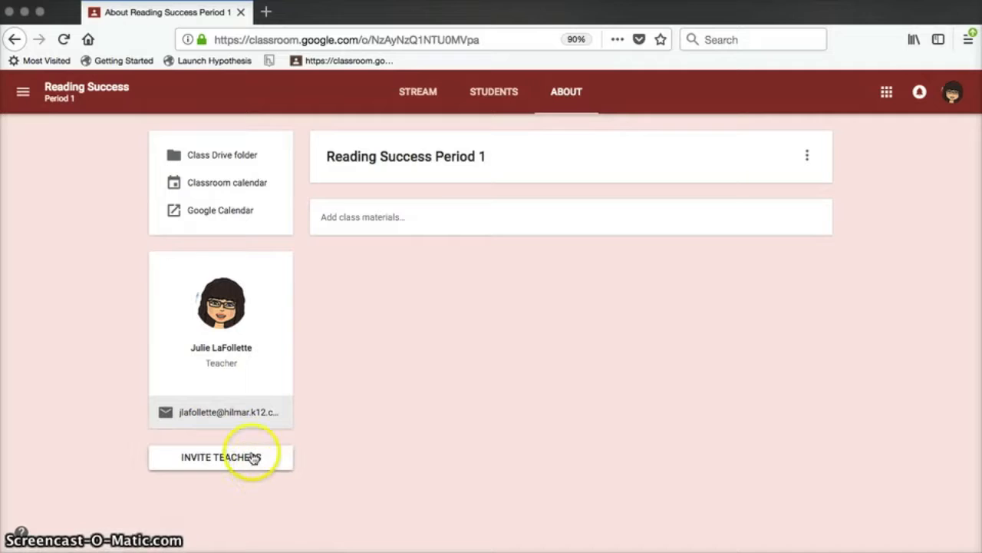
{"action": "left_click", "coordinate": [221, 456]}
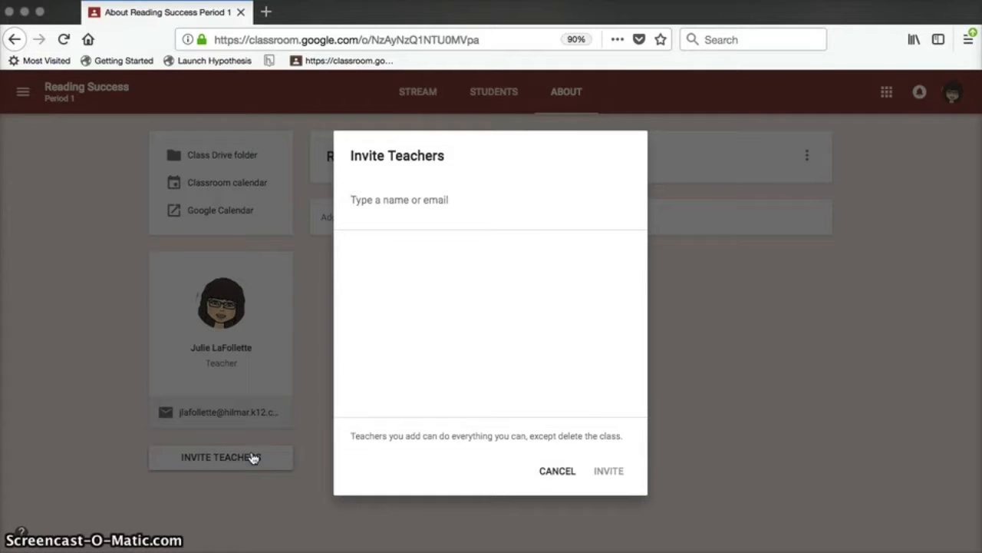
{"action": "left_click", "coordinate": [399, 199]}
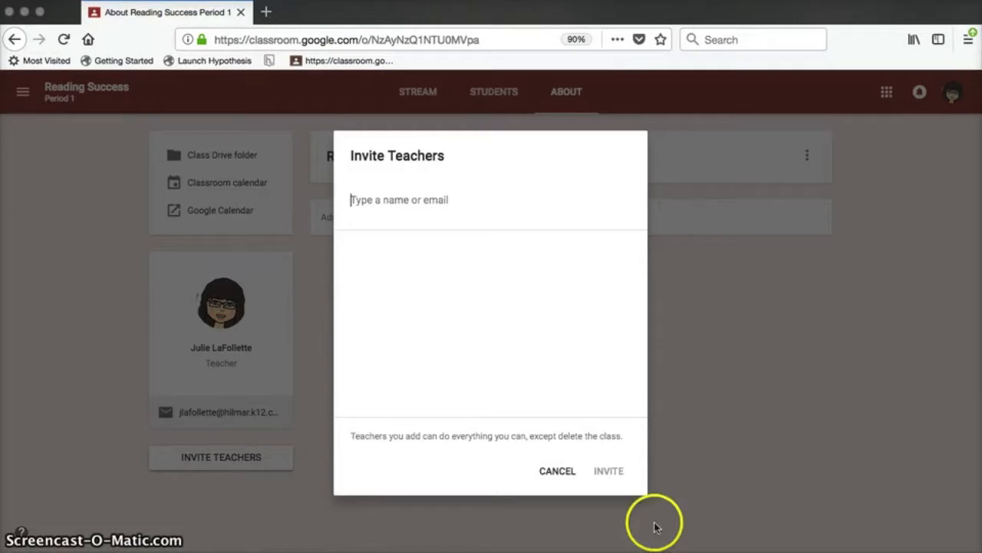
{"action": "left_click", "coordinate": [556, 470]}
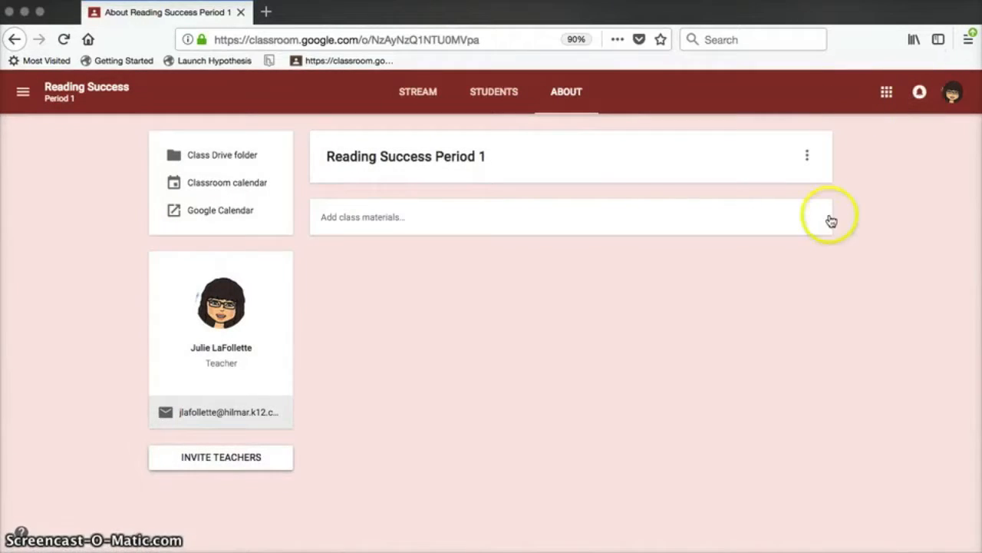
{"action": "mouse_move", "coordinate": [231, 182]}
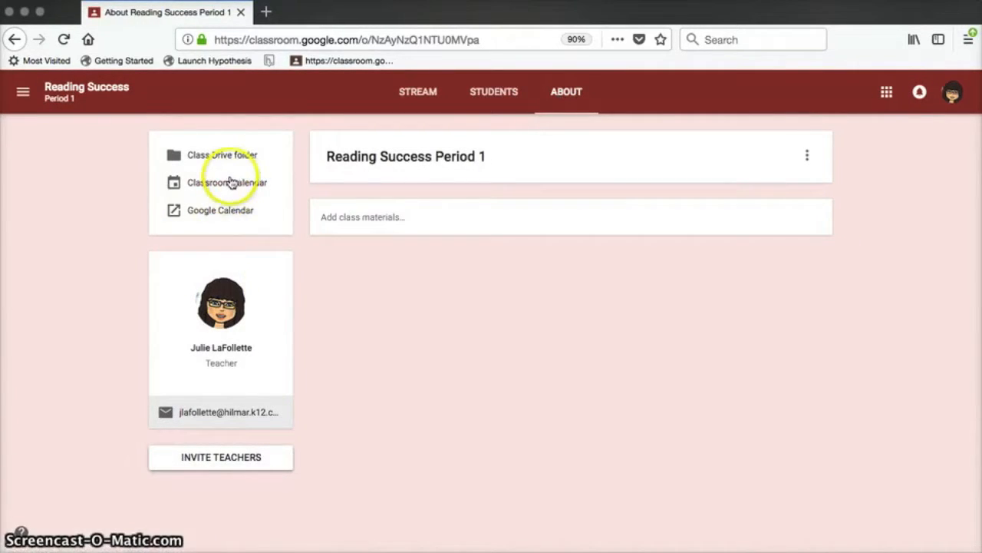
{"action": "left_click", "coordinate": [226, 182]}
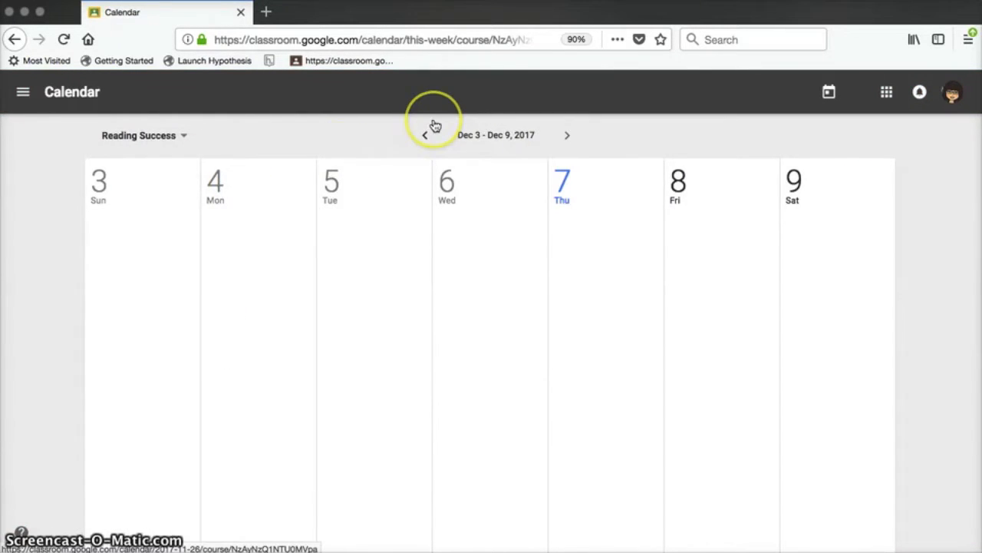
{"action": "mouse_move", "coordinate": [581, 301]}
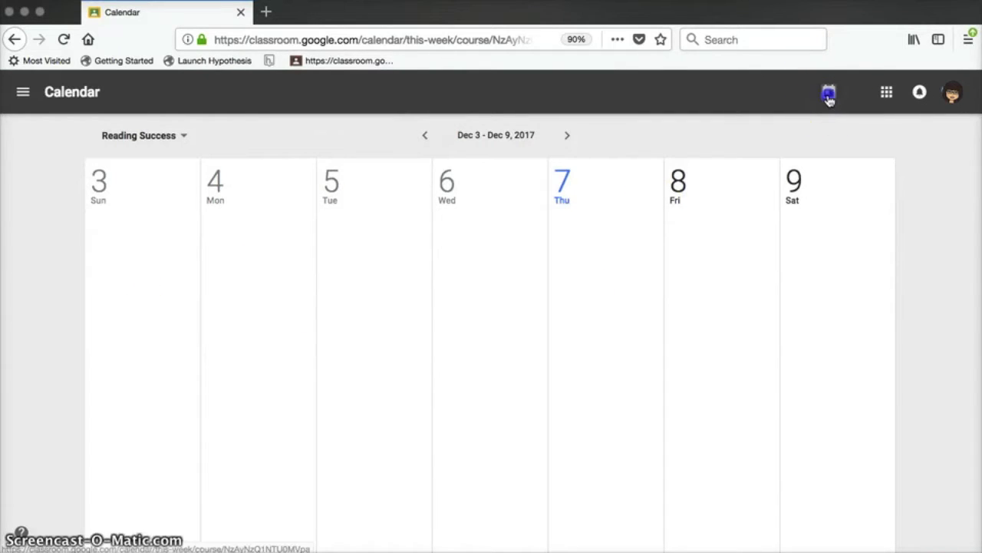
{"action": "mouse_move", "coordinate": [886, 92]}
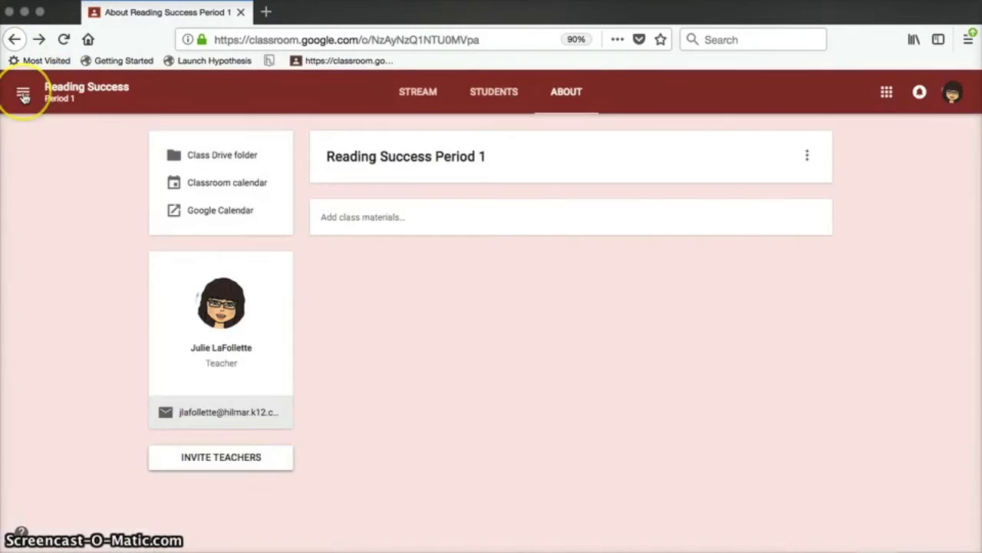
Step: Go to the teacher To-do list from the main menu and look through work awaiting review
{"action": "left_click", "coordinate": [24, 92]}
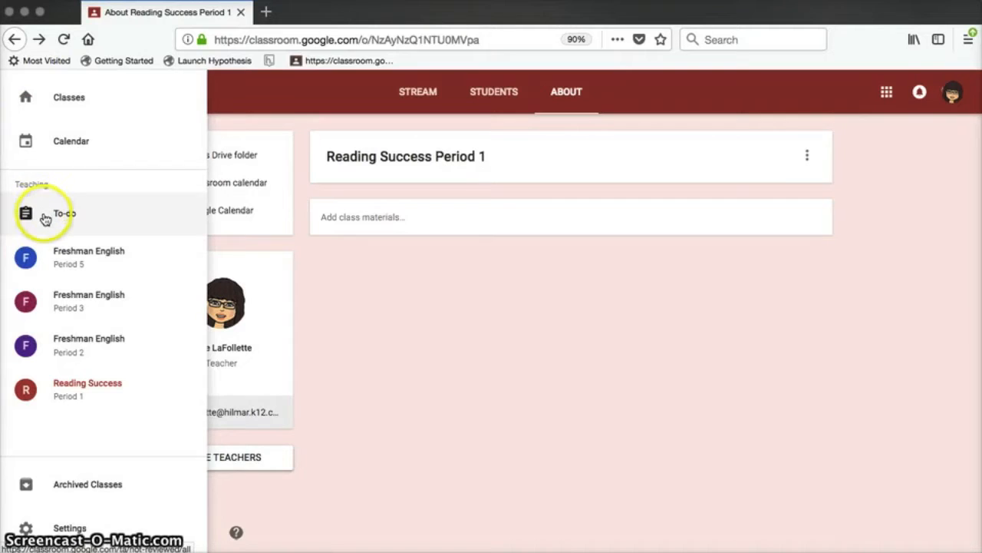
{"action": "left_click", "coordinate": [64, 213]}
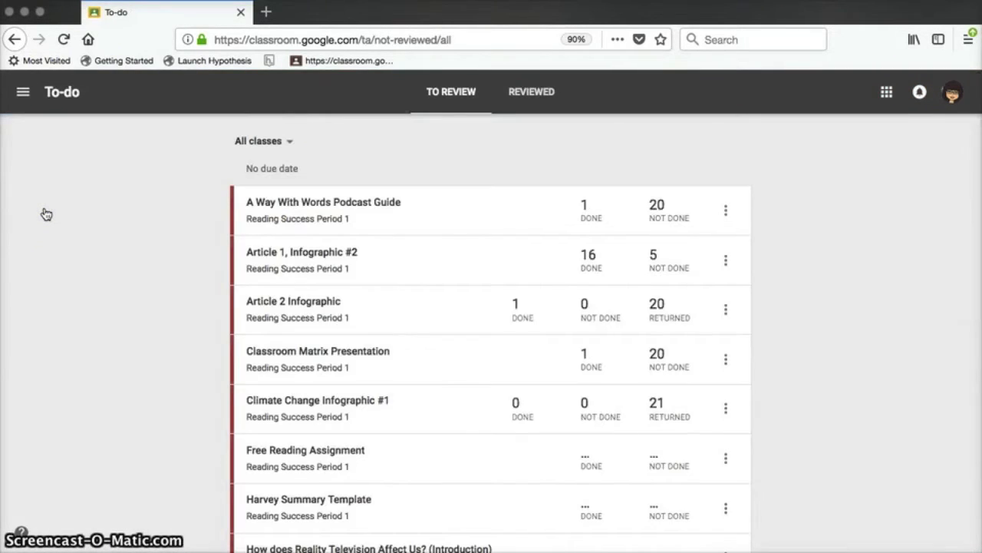
{"action": "scroll", "scroll_direction": "down", "scroll_amount": 3}
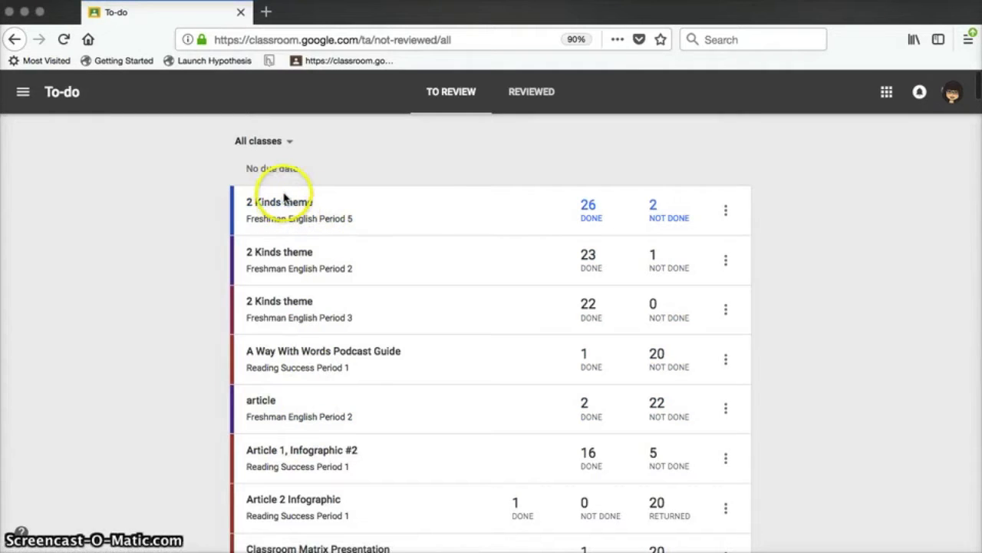
{"action": "mouse_move", "coordinate": [491, 362]}
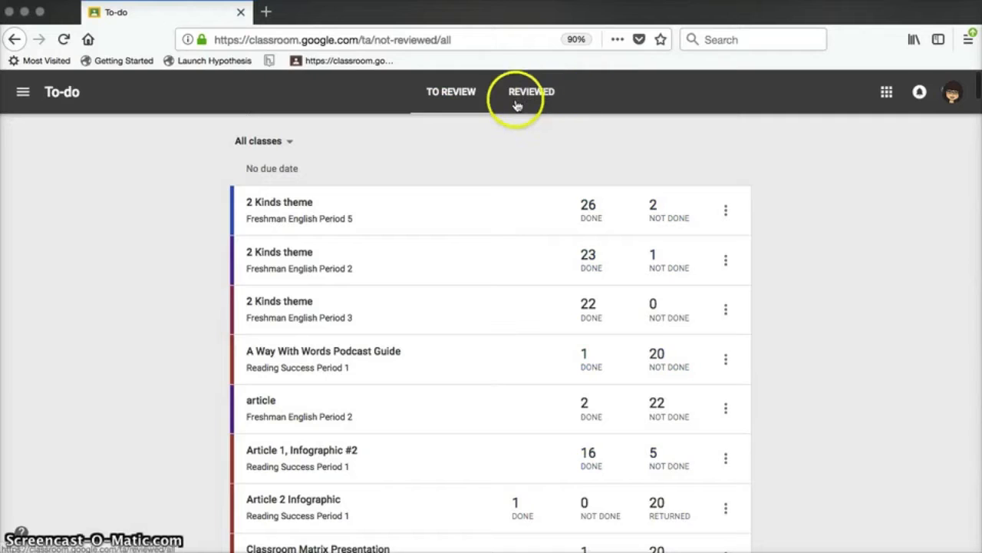
Step: Check the Reviewed list, mark the Period 5 '2 Kinds' theme work reviewed, and filter to Reading Success
{"action": "left_click", "coordinate": [531, 91]}
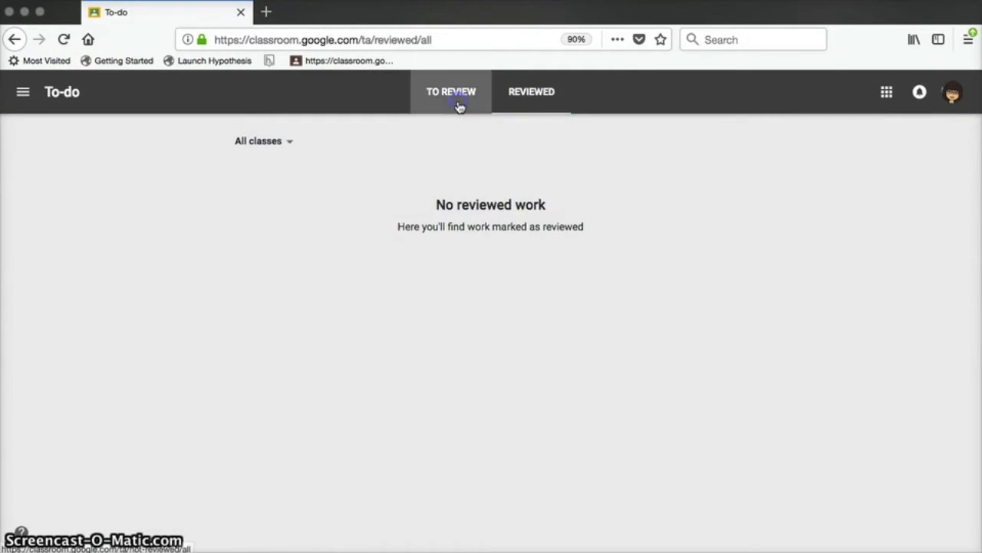
{"action": "left_click", "coordinate": [452, 91]}
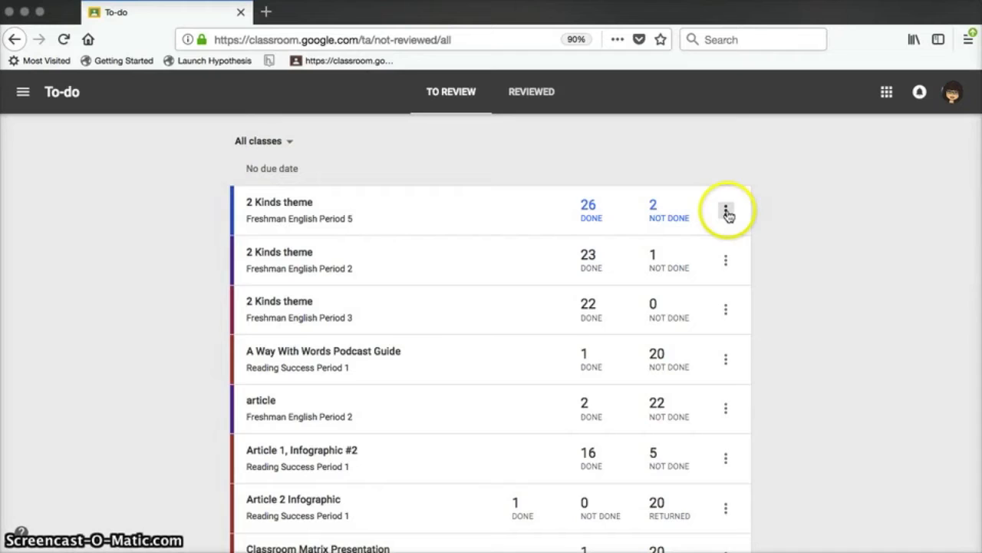
{"action": "left_click", "coordinate": [725, 211]}
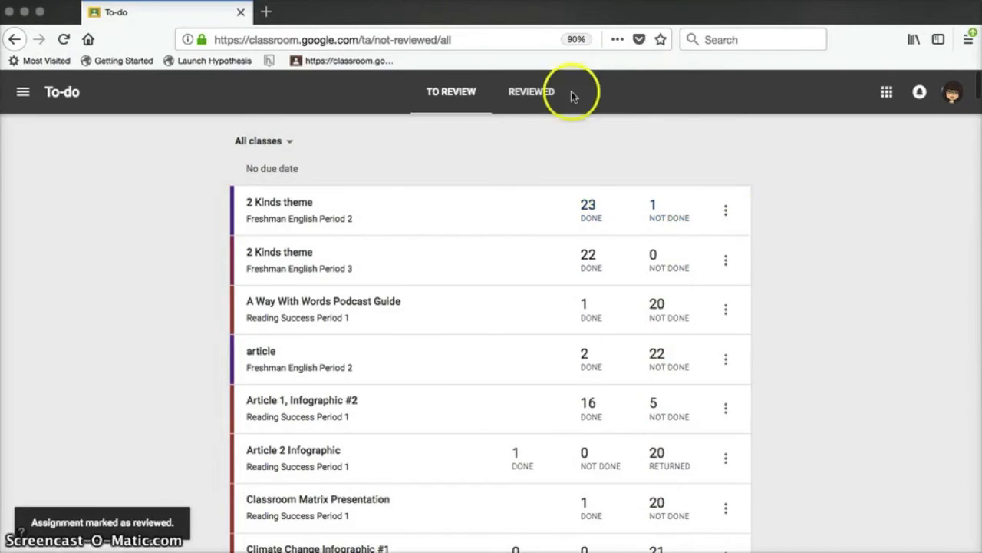
{"action": "left_click", "coordinate": [531, 92]}
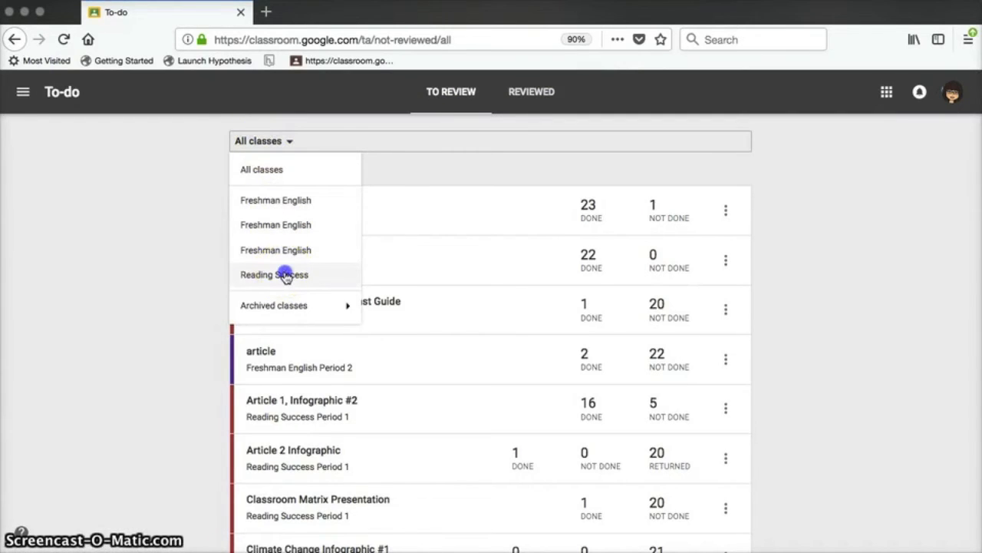
{"action": "left_click", "coordinate": [274, 274]}
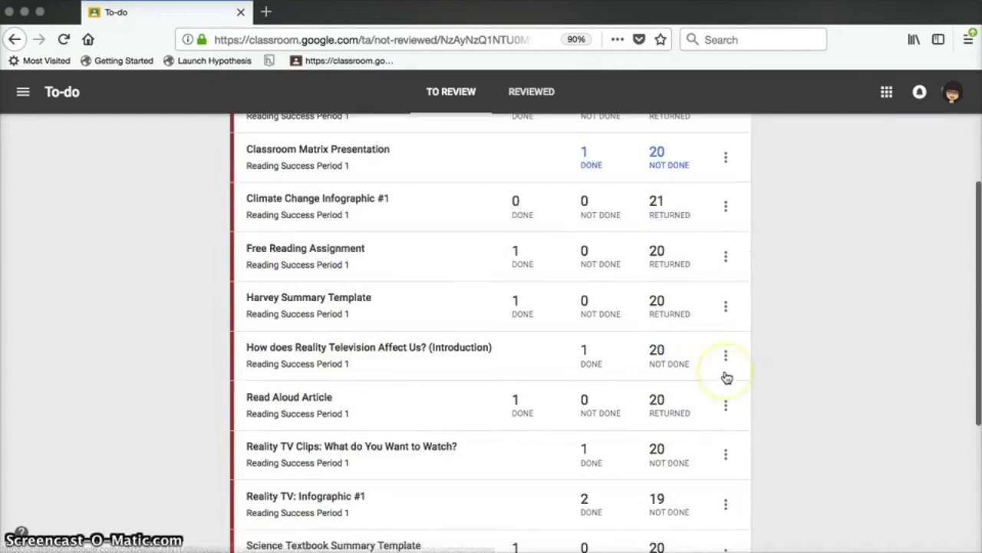